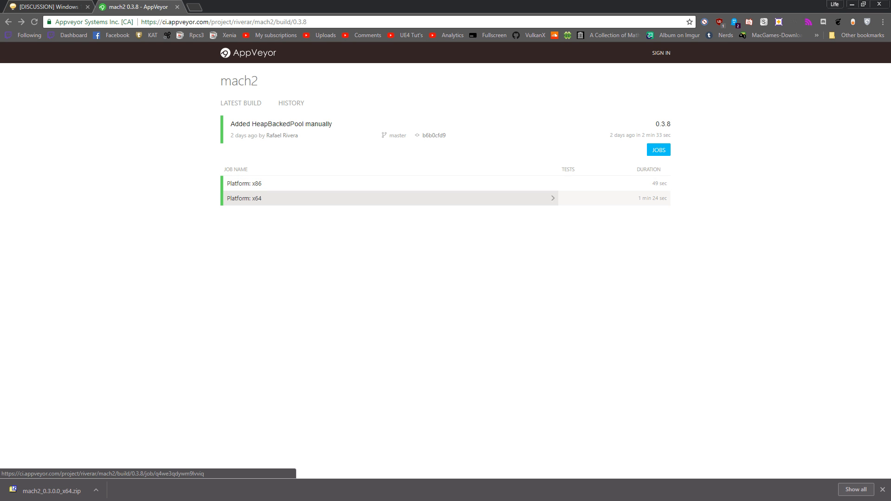
Download the mach2 x64 artifact zip from the AppVeyor build page.
left_click(389, 198)
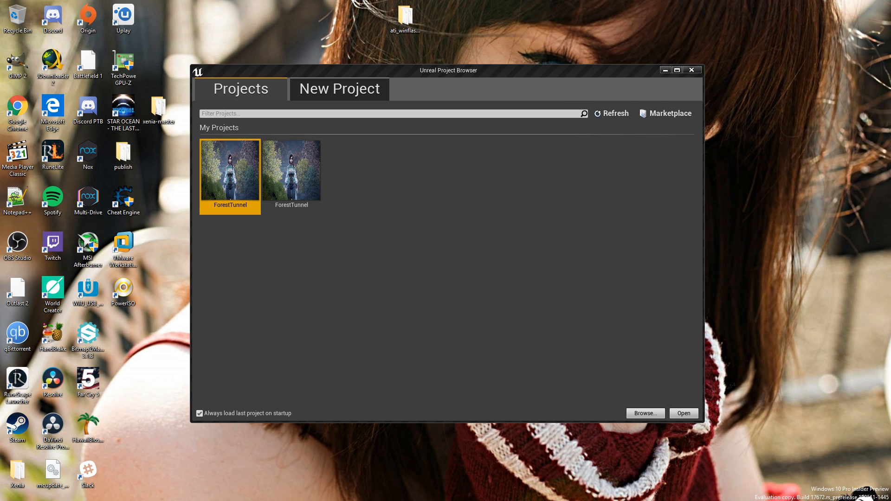
Dismiss the Unreal browser, create a desktop folder named mach2 and open it.
left_click(691, 70)
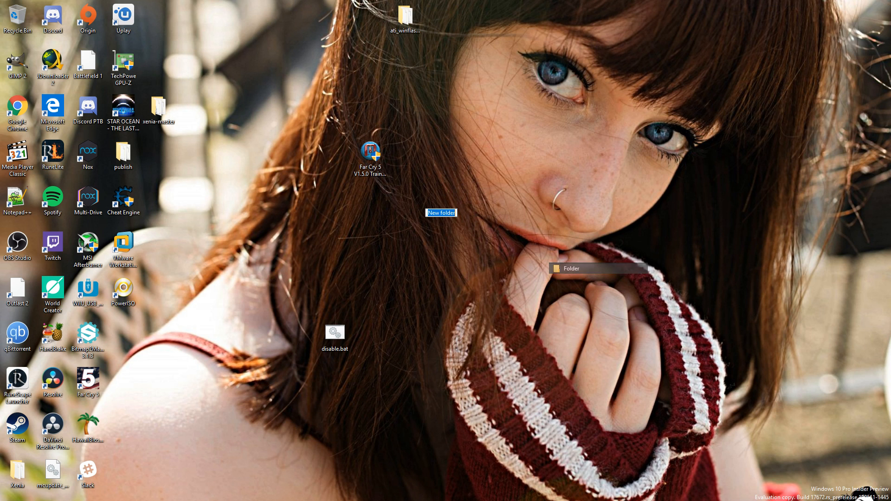
type("mach2")
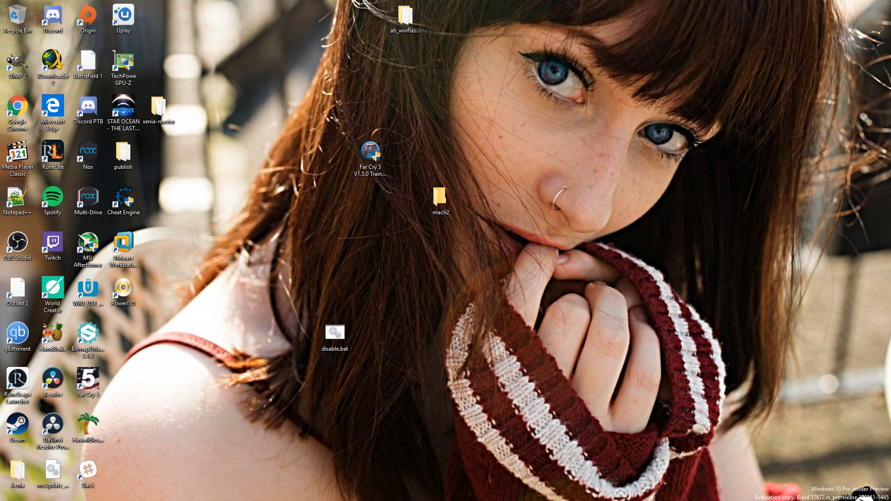
left_click(440, 200)
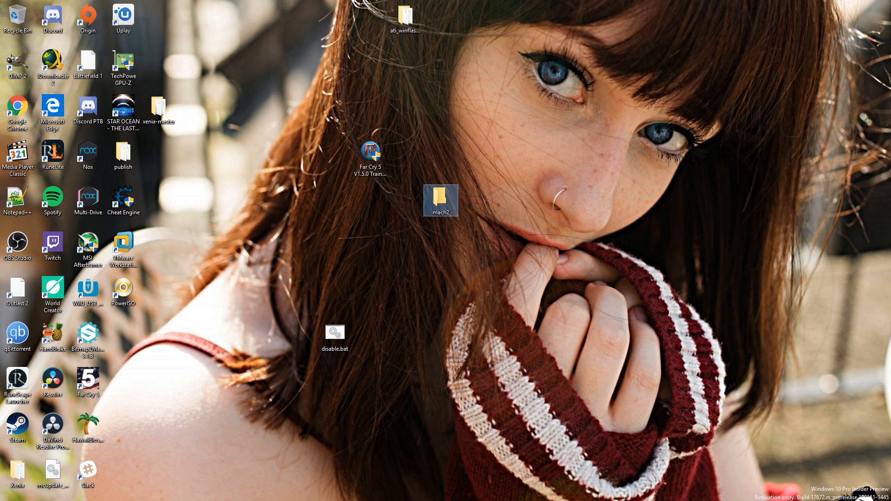
double_click(440, 200)
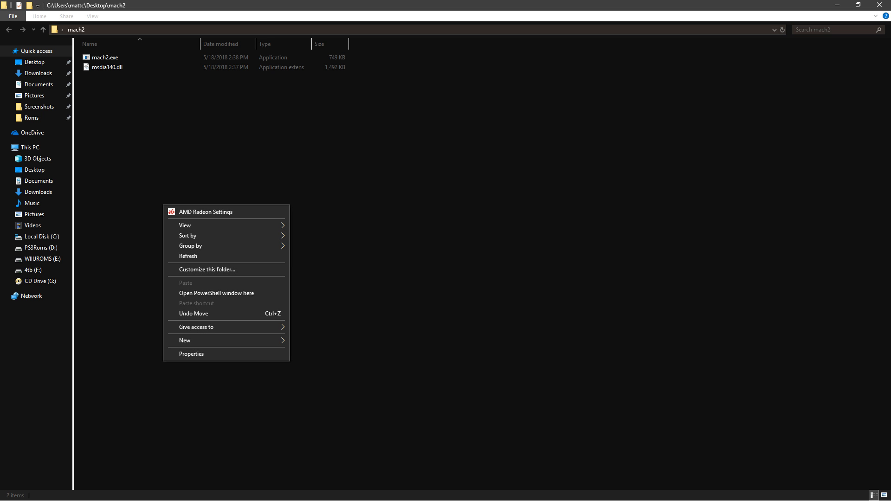
mouse_move(217, 292)
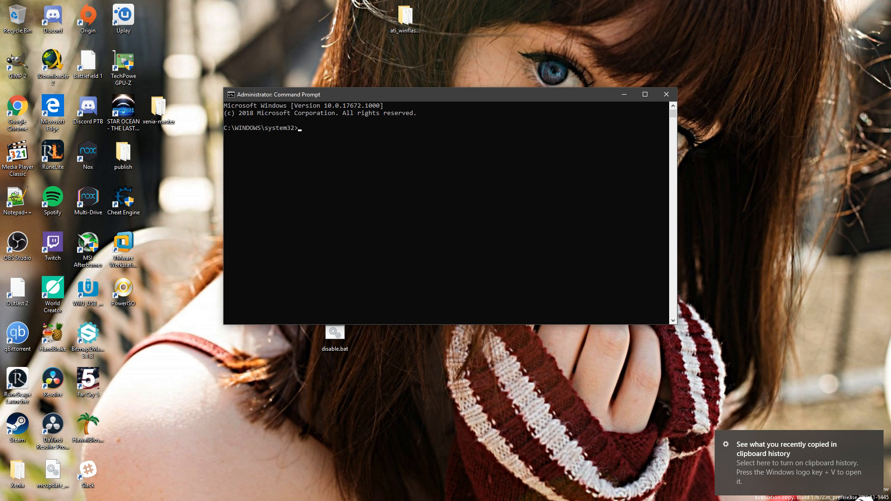
Change directory with cd into the desktop mach2 folder.
type("cd C:\\Users\\mattc\\Desktop\\mach2")
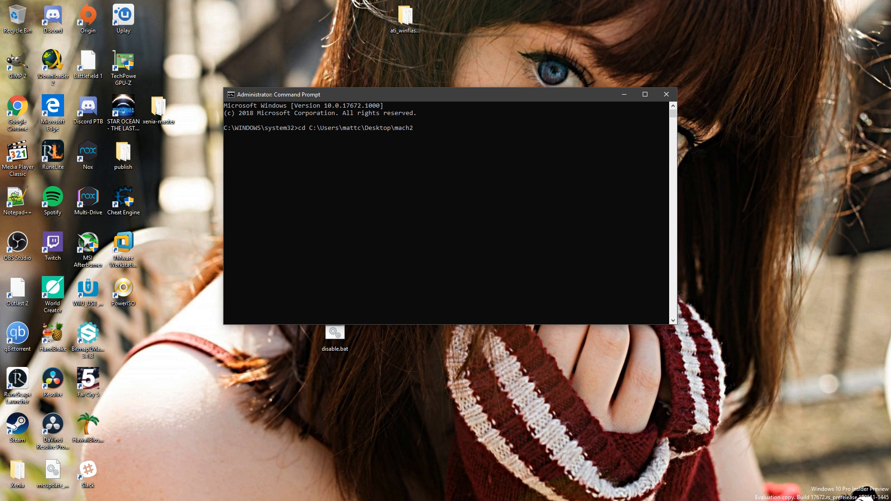
key("Return")
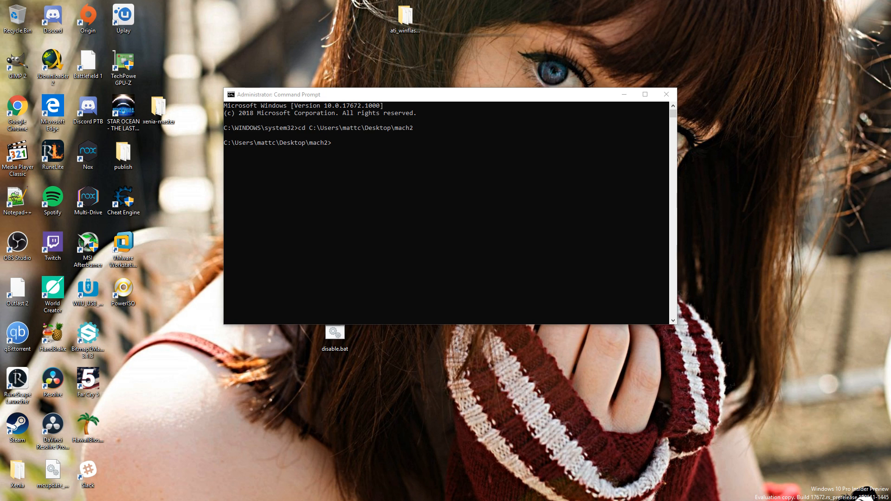
Run 'mach2 enable 13849566 -v 1' and 'mach2 enable 10727725 -v 1', each returning OK.
type("mach2 enable 13849566 -v 1")
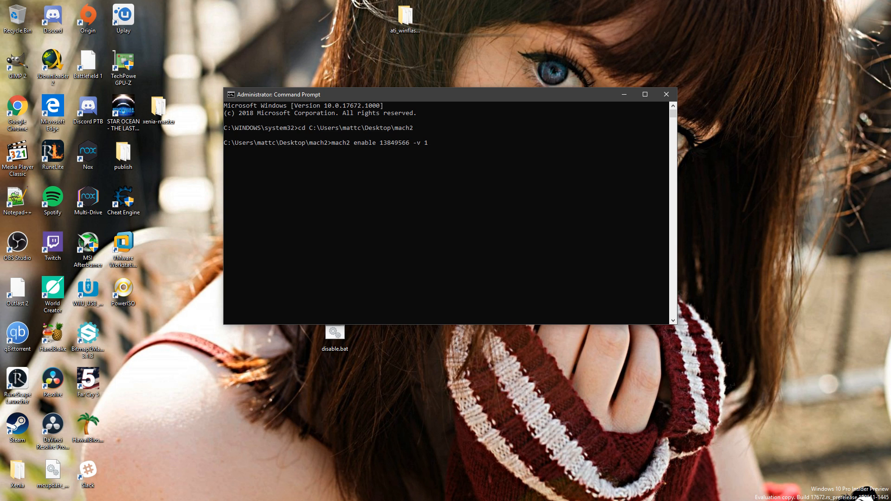
key("Return")
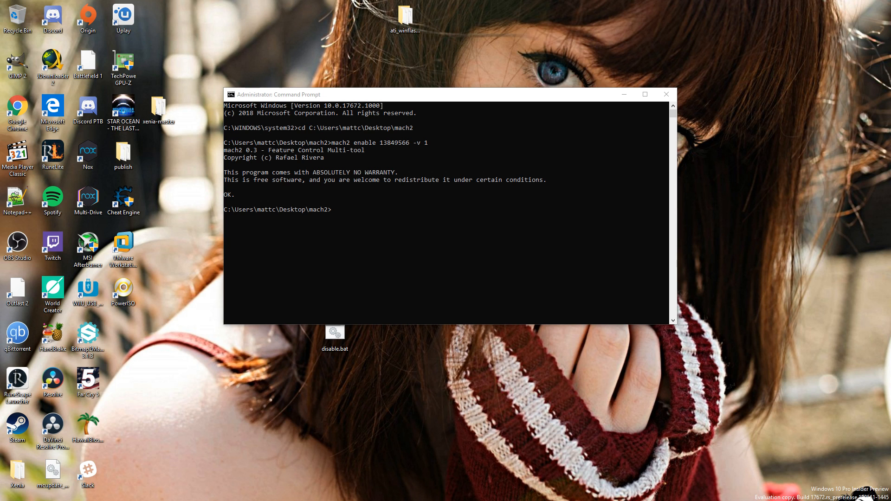
type("mach2 enable 10727725 -v 1")
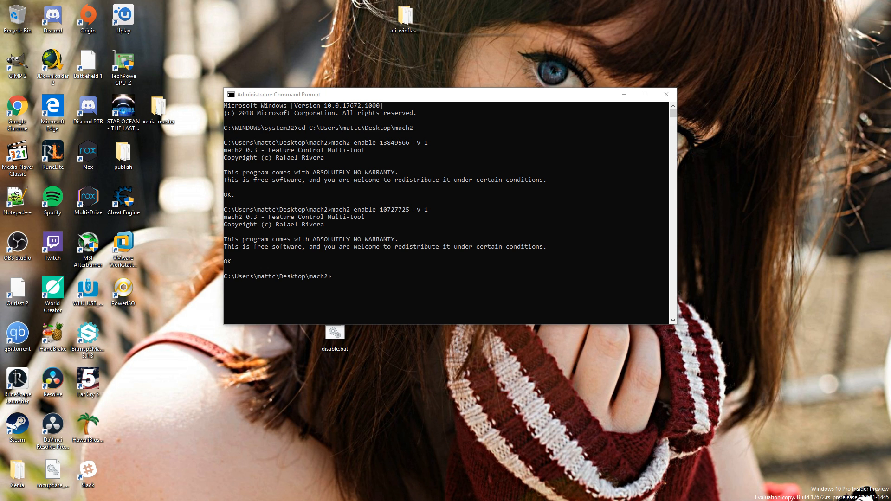
Run 'mach2 scan', which fails with 'path is required', then start 'mach2 --help'.
type("mach2 enable")
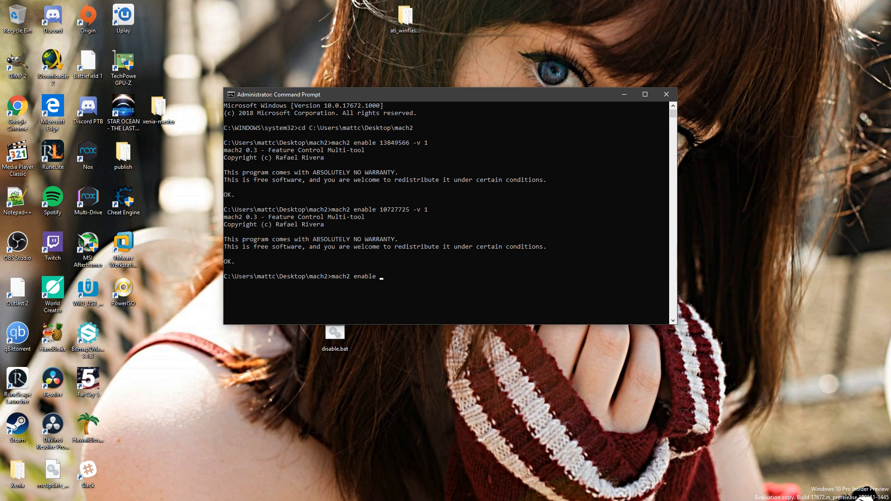
key("Backspace")
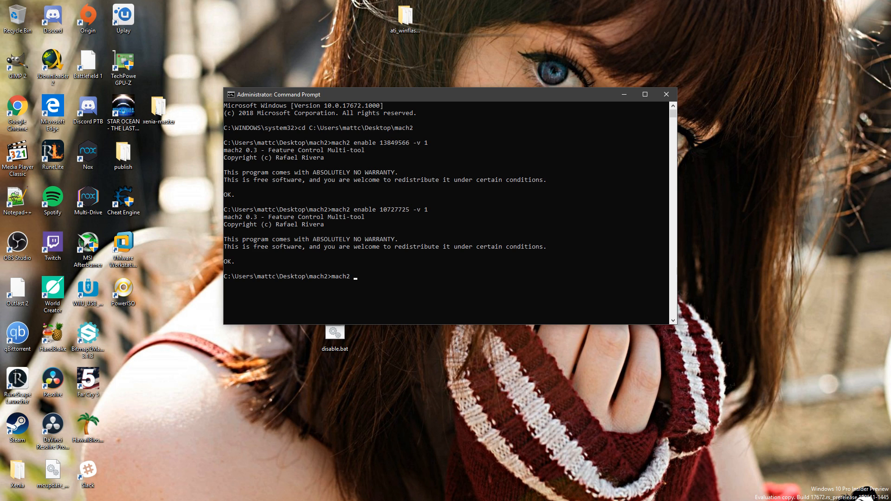
type("scan")
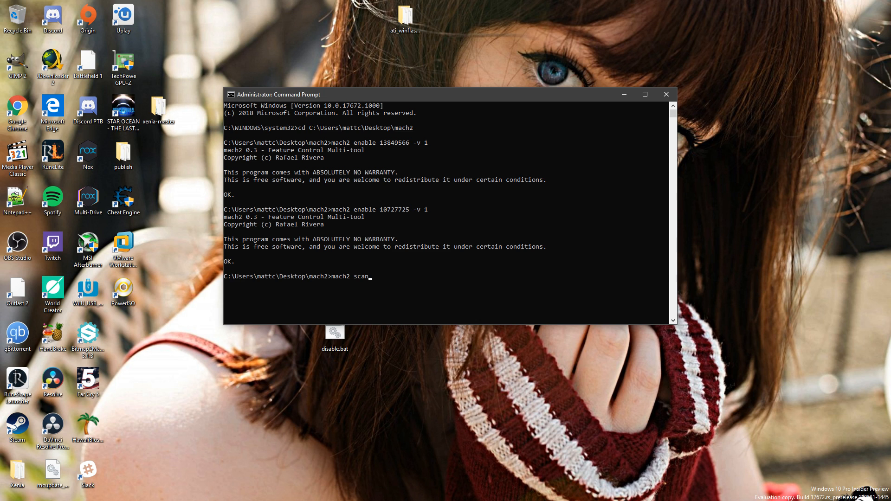
key("Return")
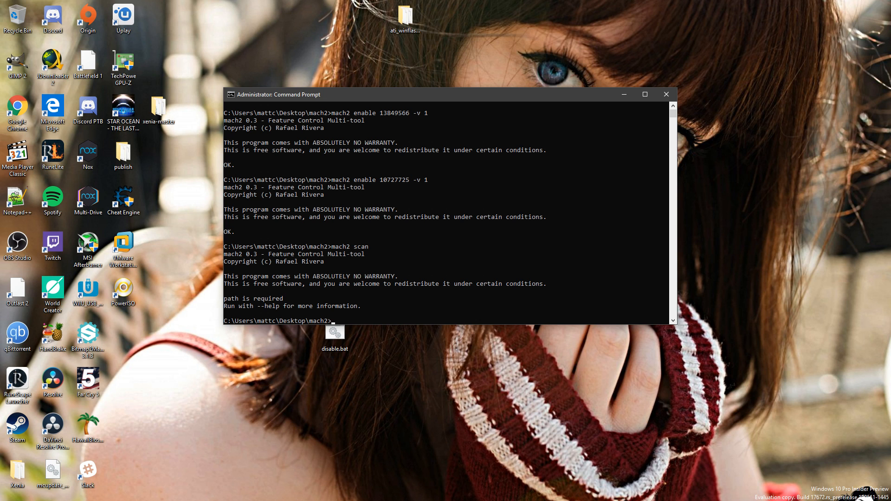
type("mach2 sca")
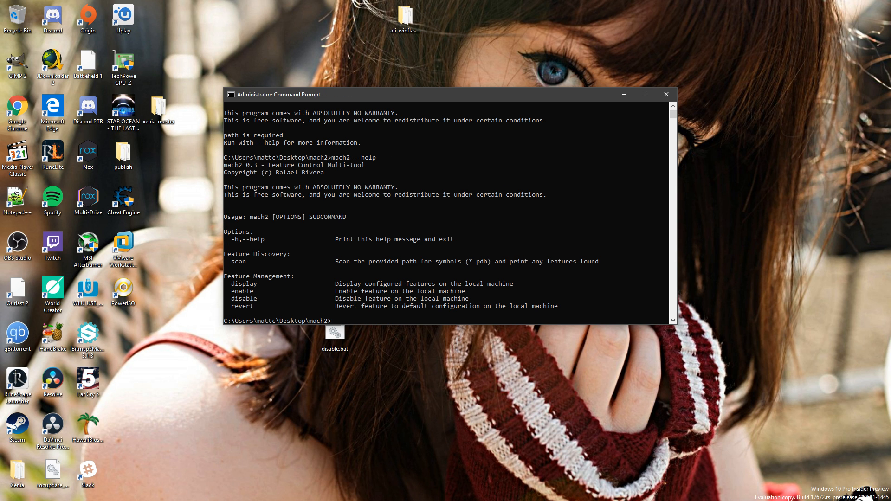
Run 'mach2 display' to list enabled features 13849566 and 10727725 with variant 1.
type("mach2 --hel")
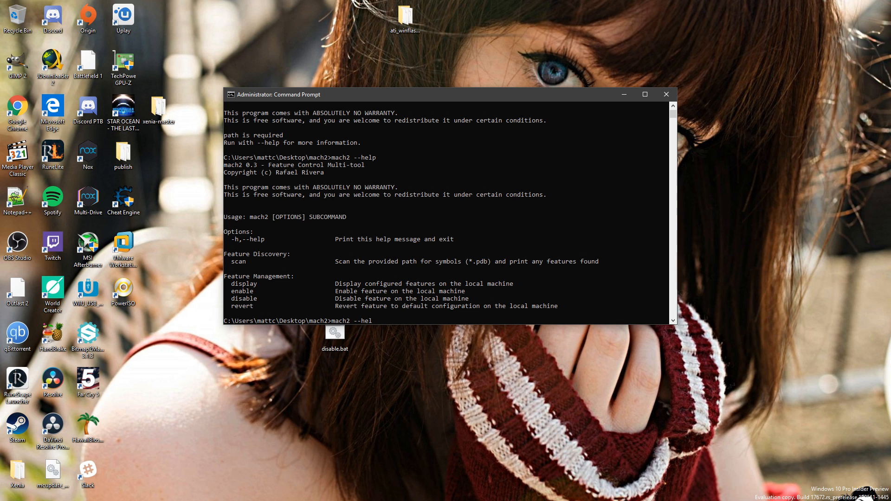
key("Backspace")
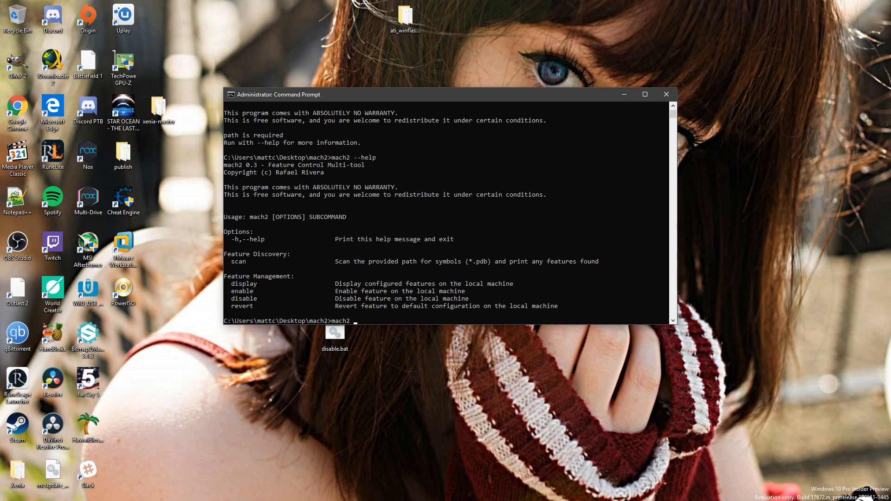
type("disp")
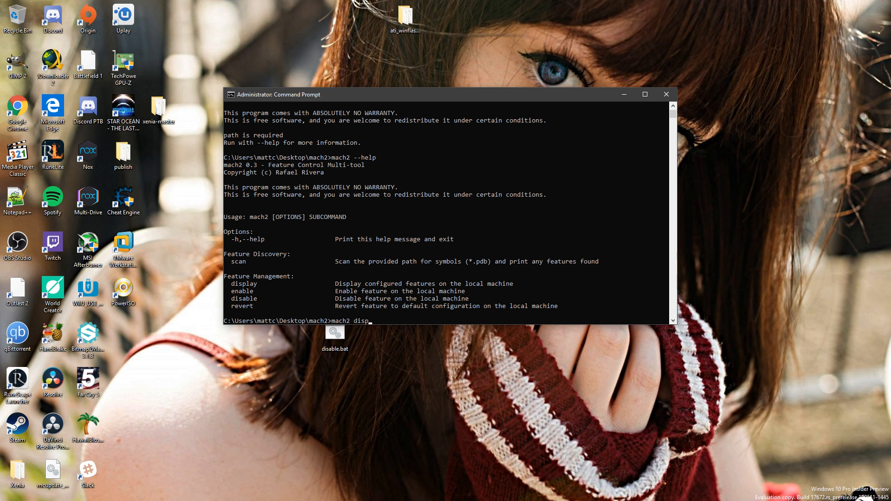
key("Return")
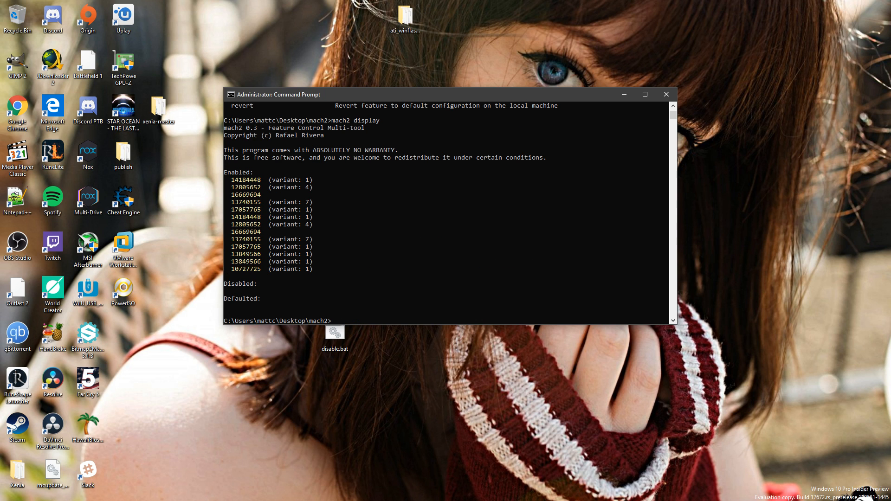